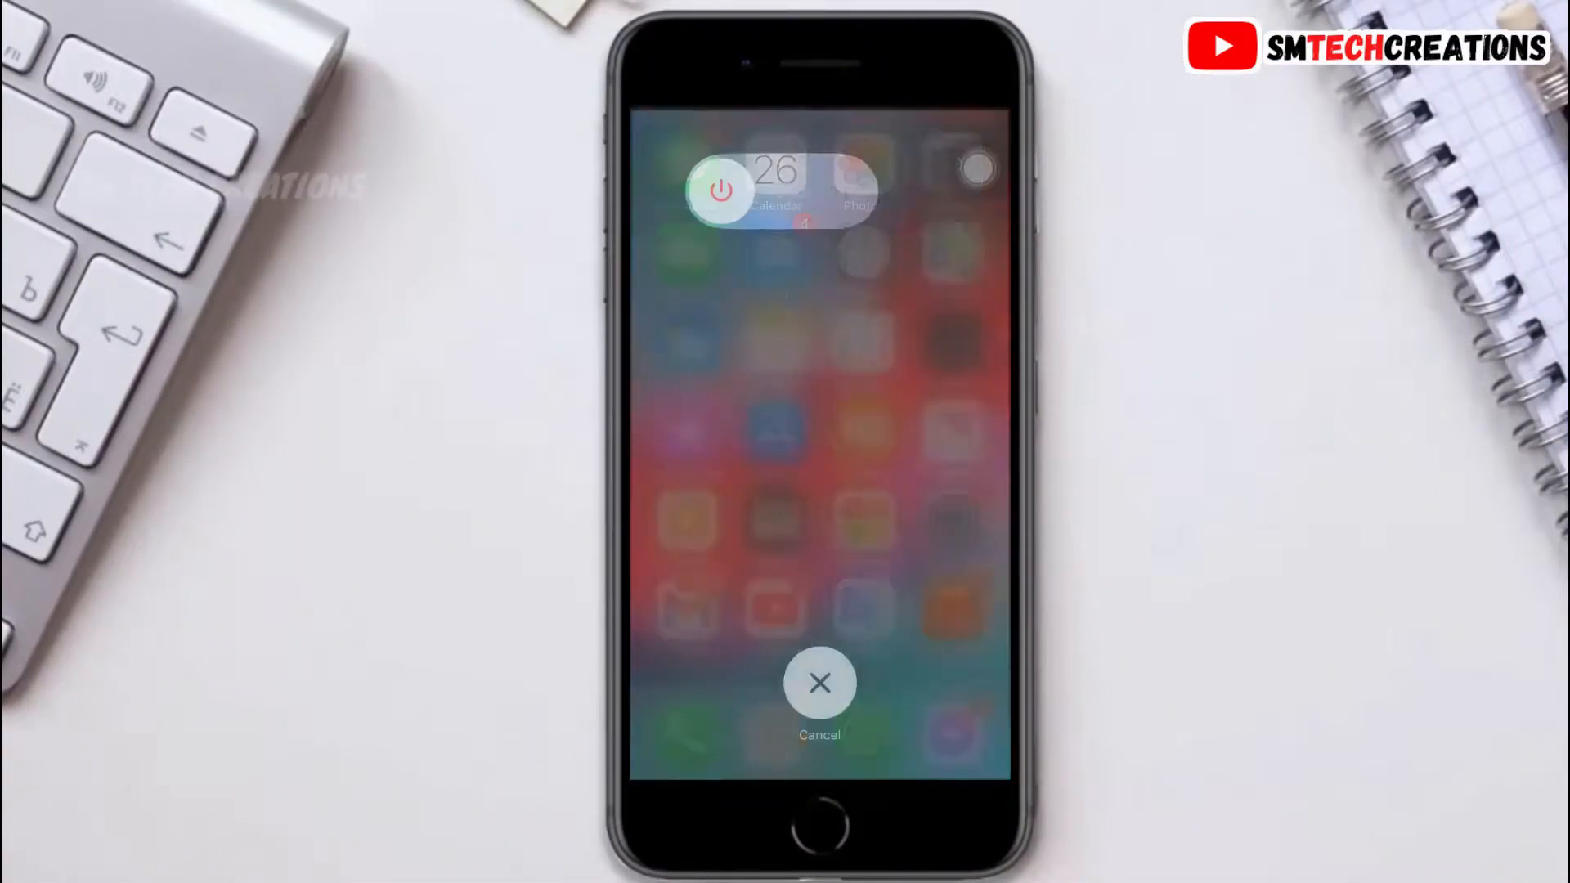
Cancel the slide-to-power-off prompt and return to the Home Screen.
click(819, 682)
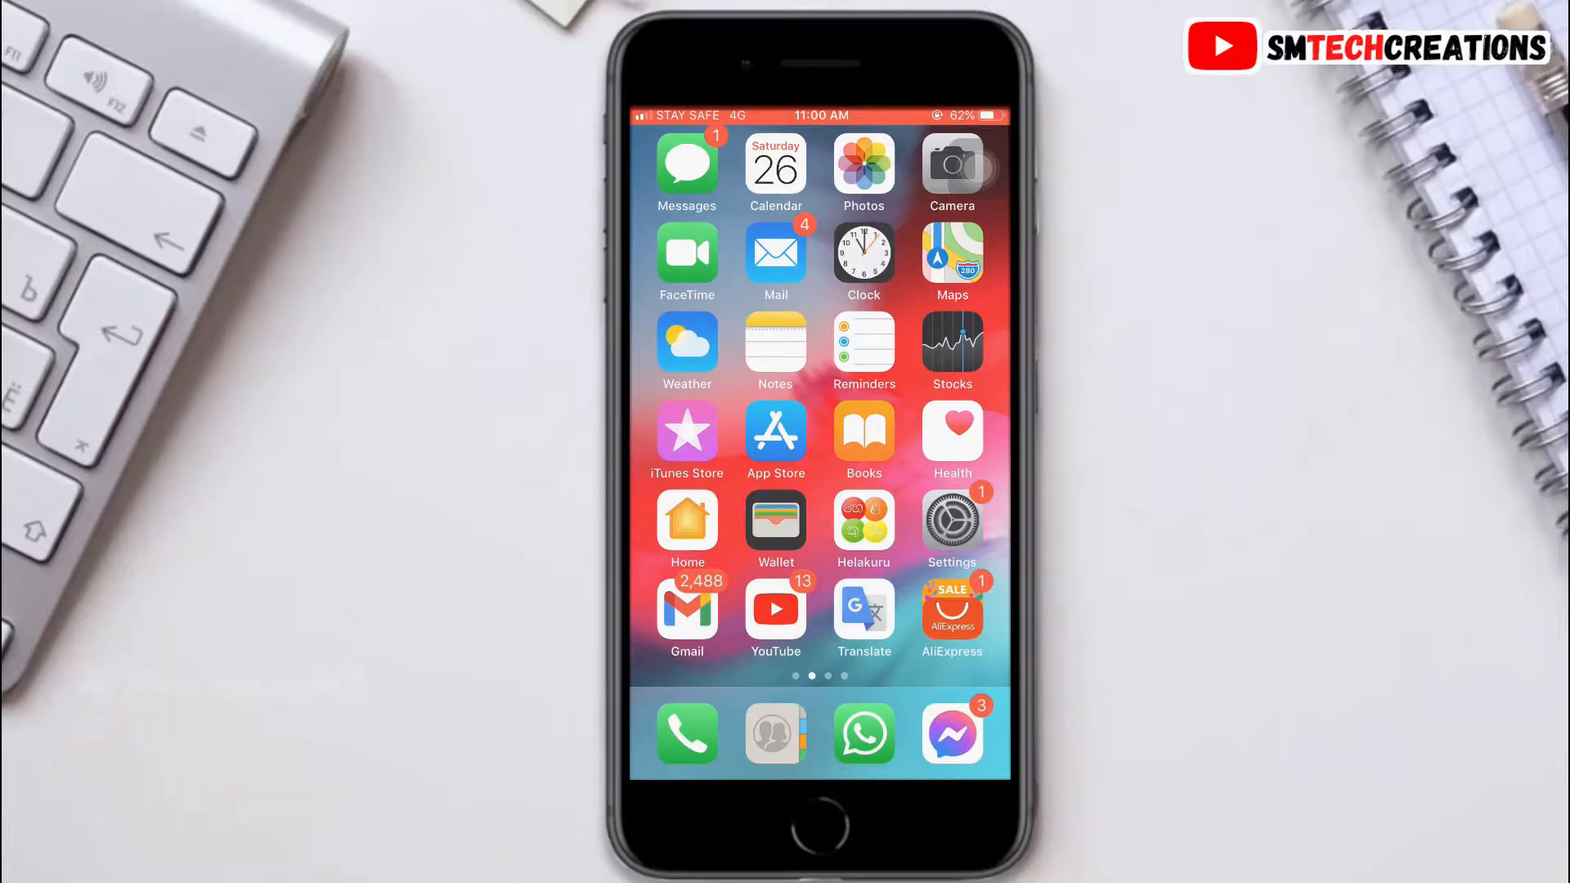
Go to Settings > General and check iPhone Storage usage.
click(950, 518)
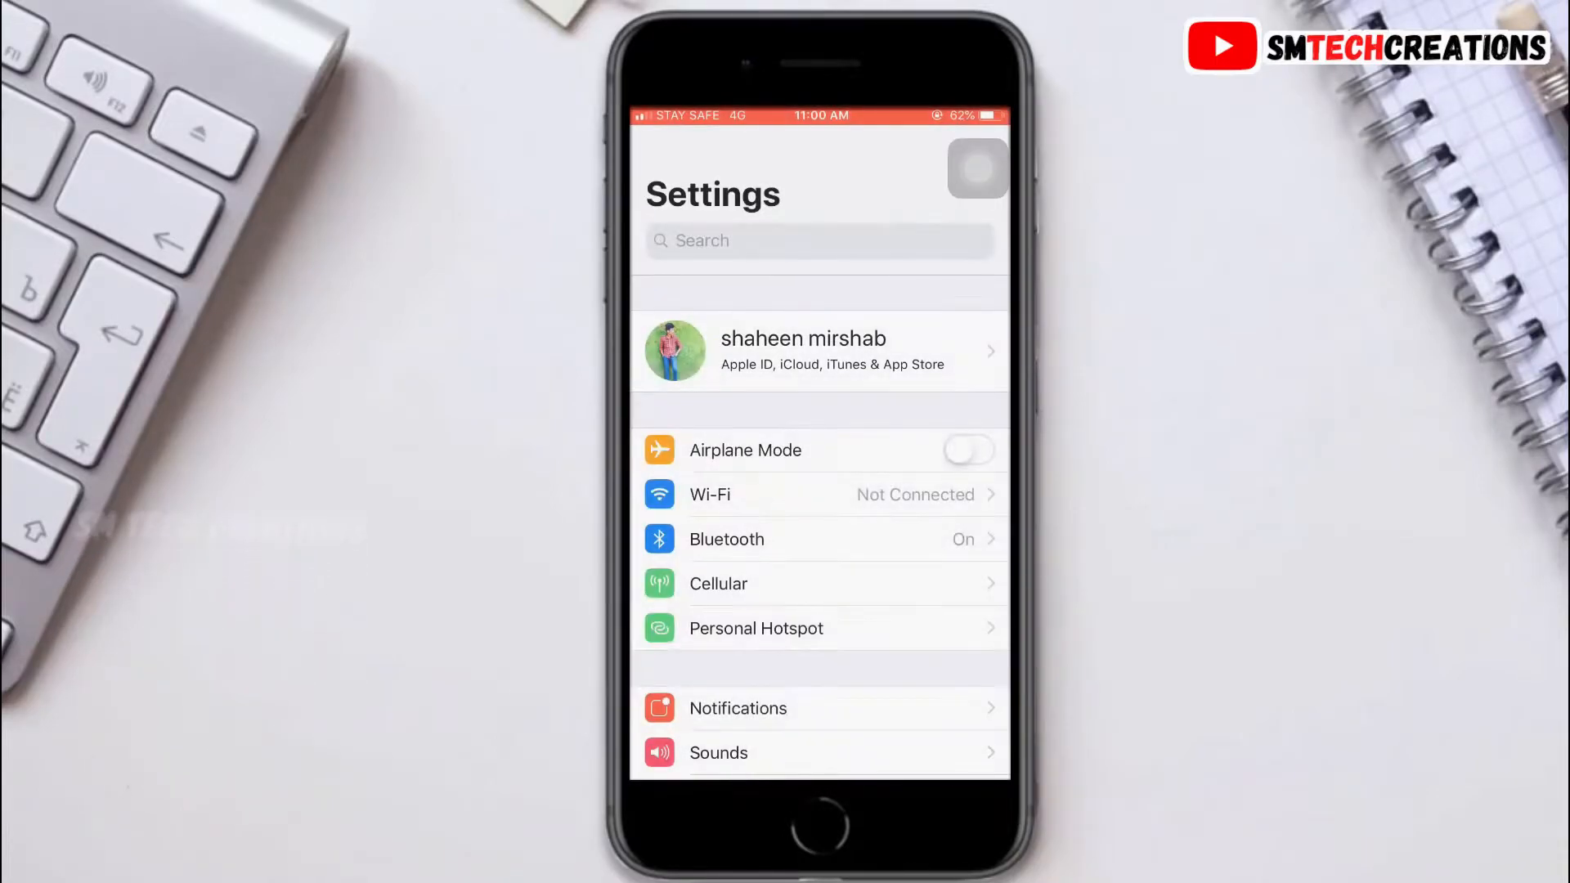
scroll(down, 3)
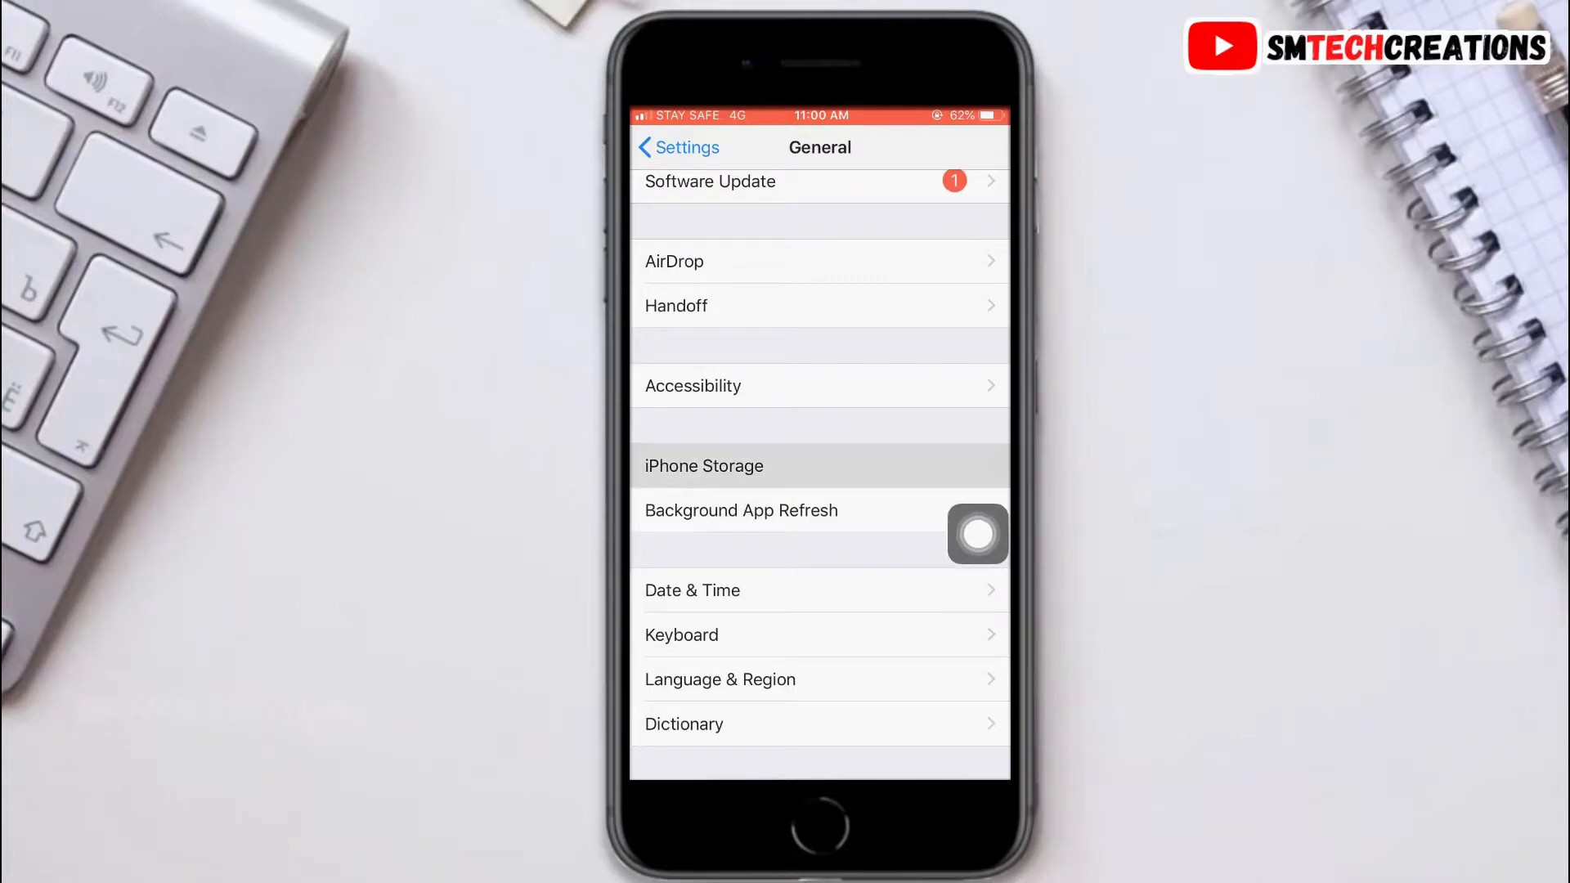
click(703, 466)
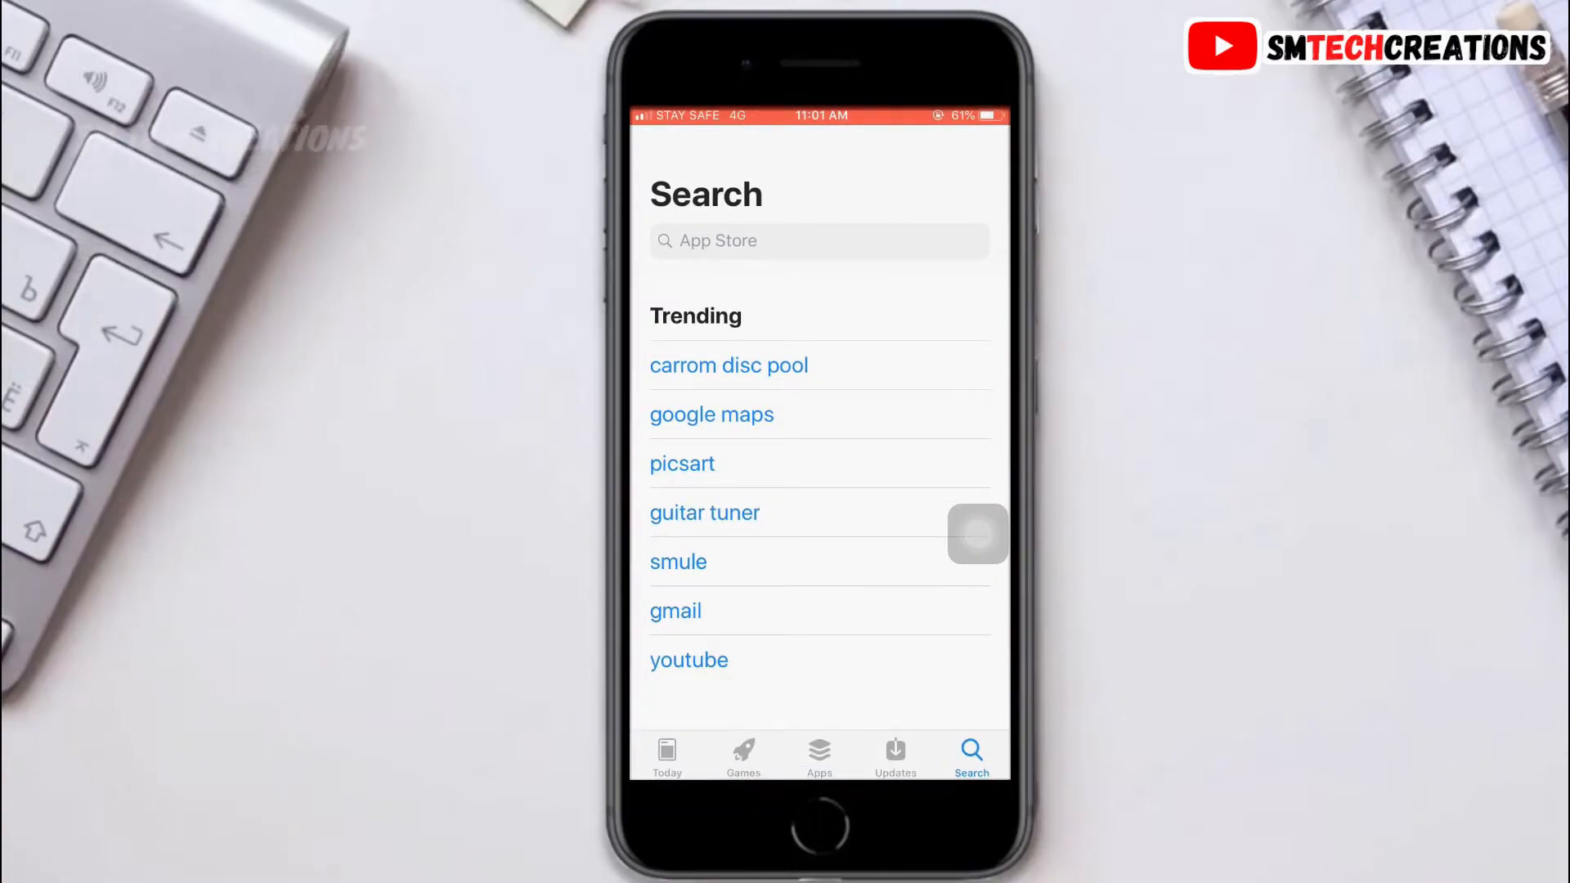
Search the App Store for 'mase', then leave to the Home Screen.
text(mas)
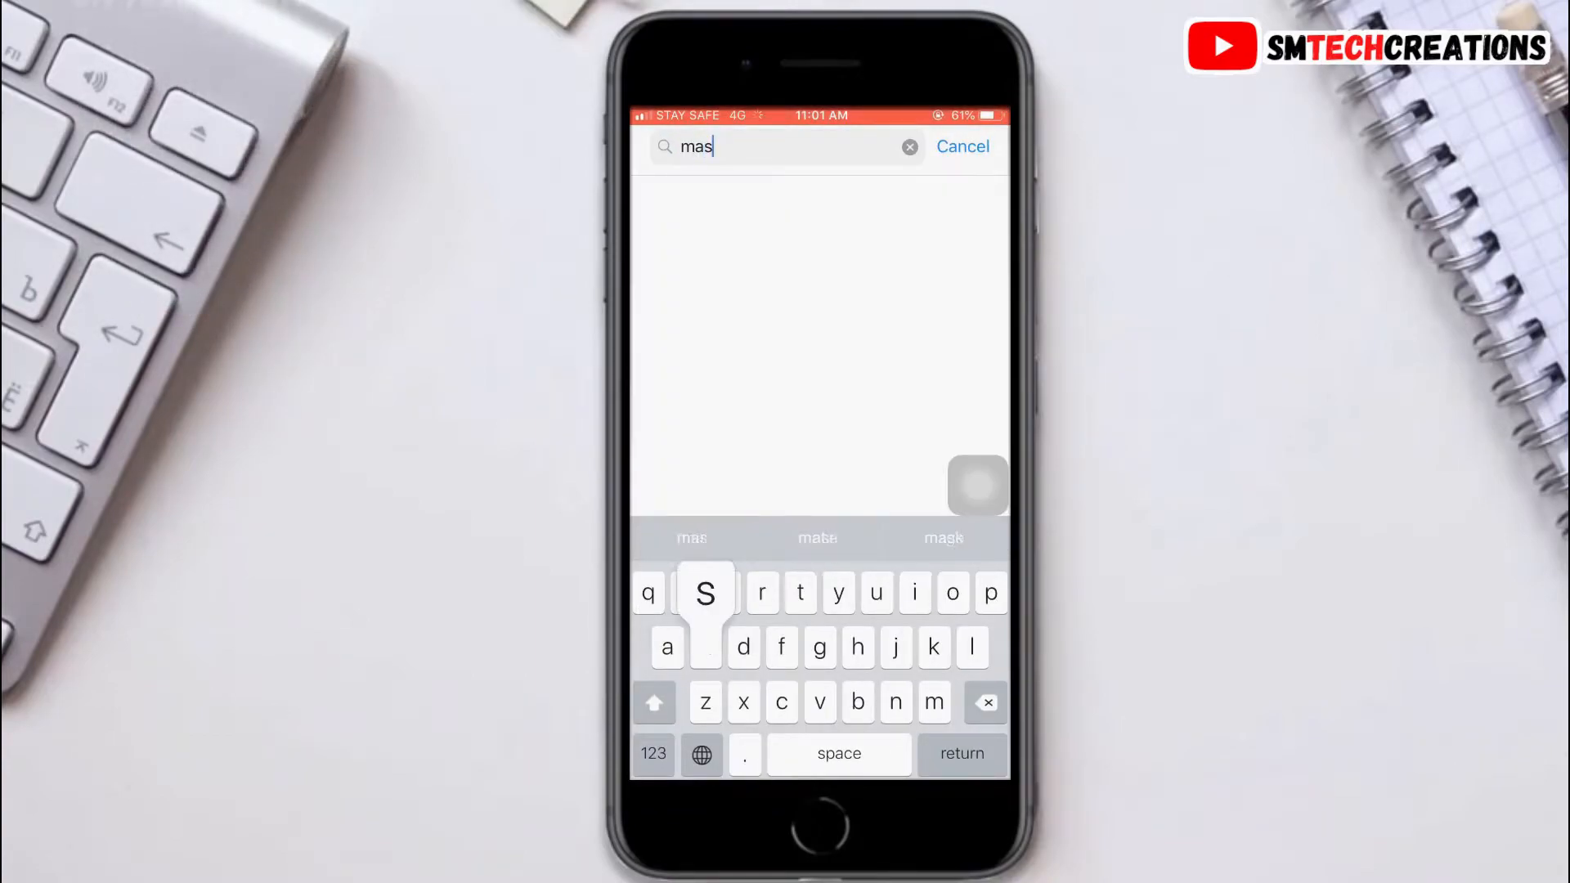
text(e)
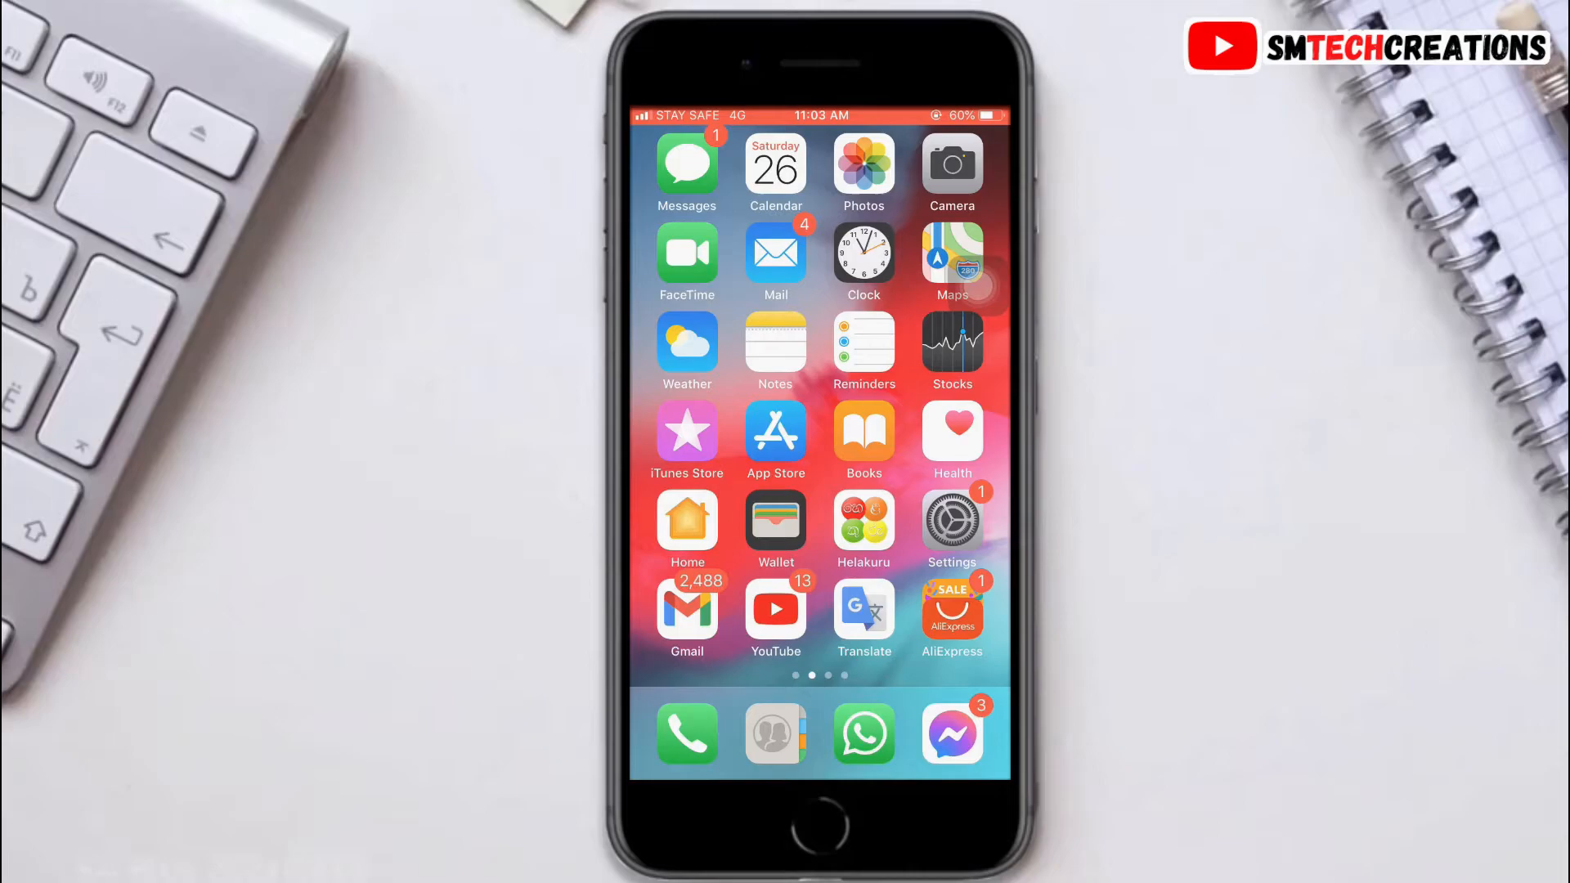
Reach Settings > General > Software Update showing iOS 12.5.4 (247.8 MB) ready to download.
click(950, 520)
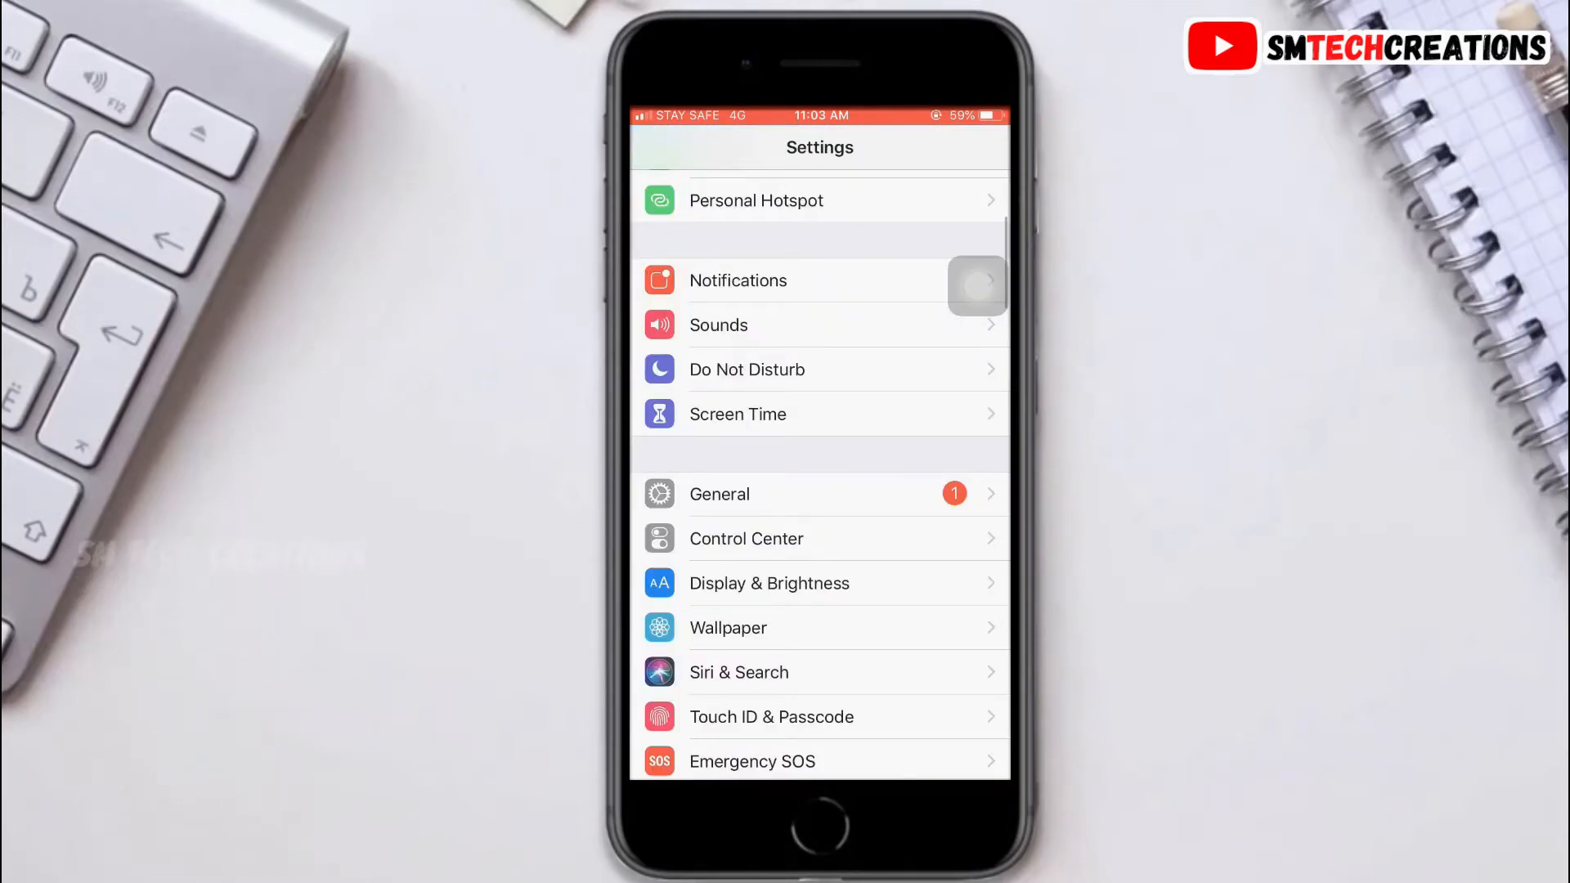
click(720, 494)
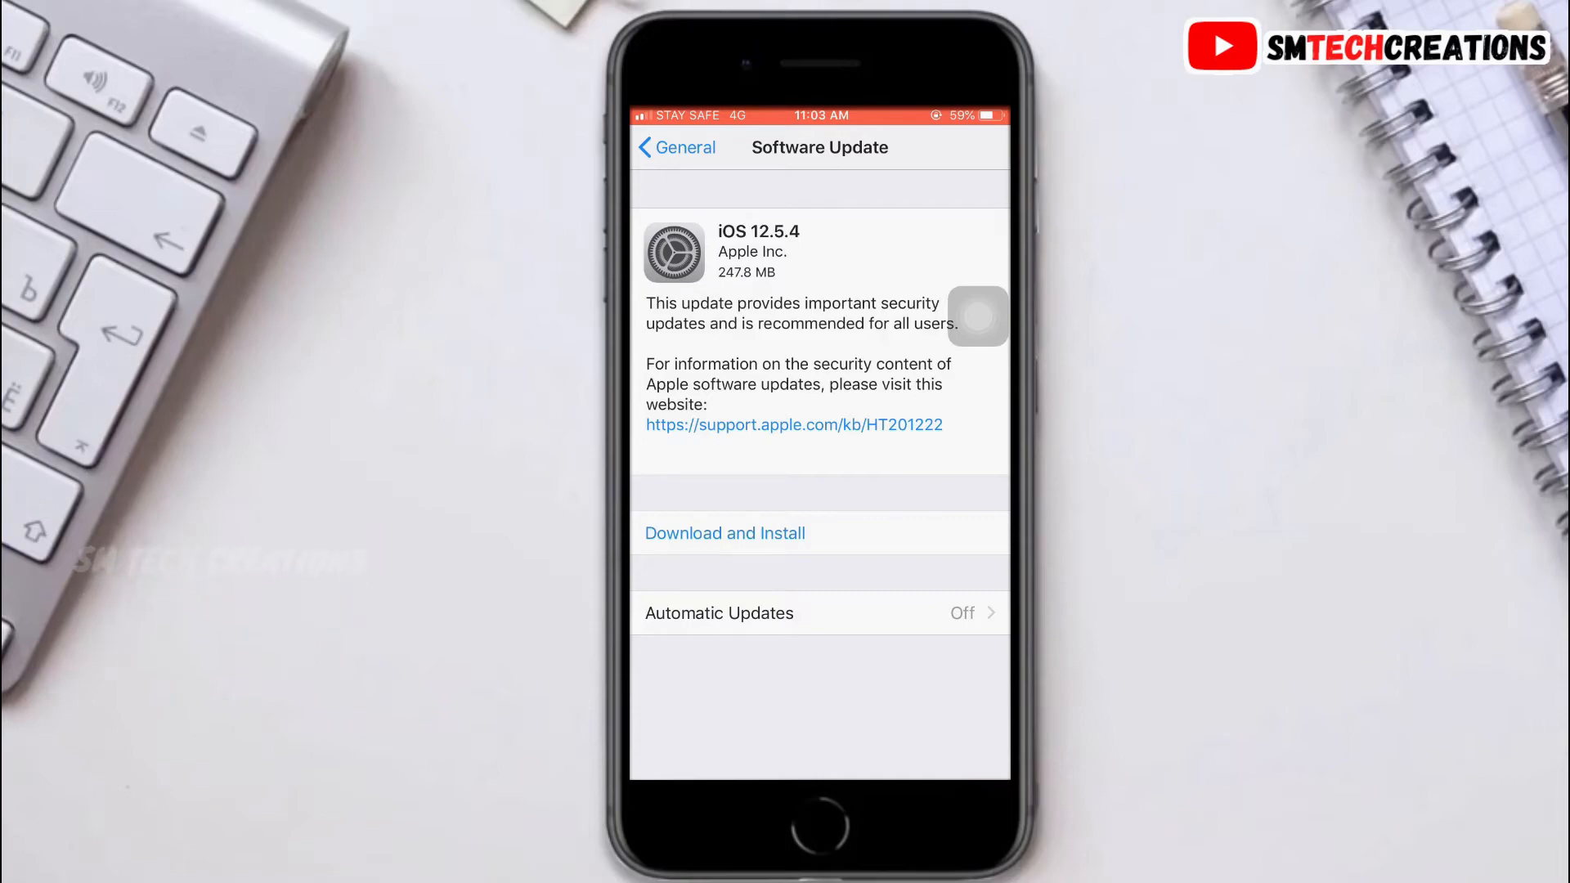
scroll(down, 3)
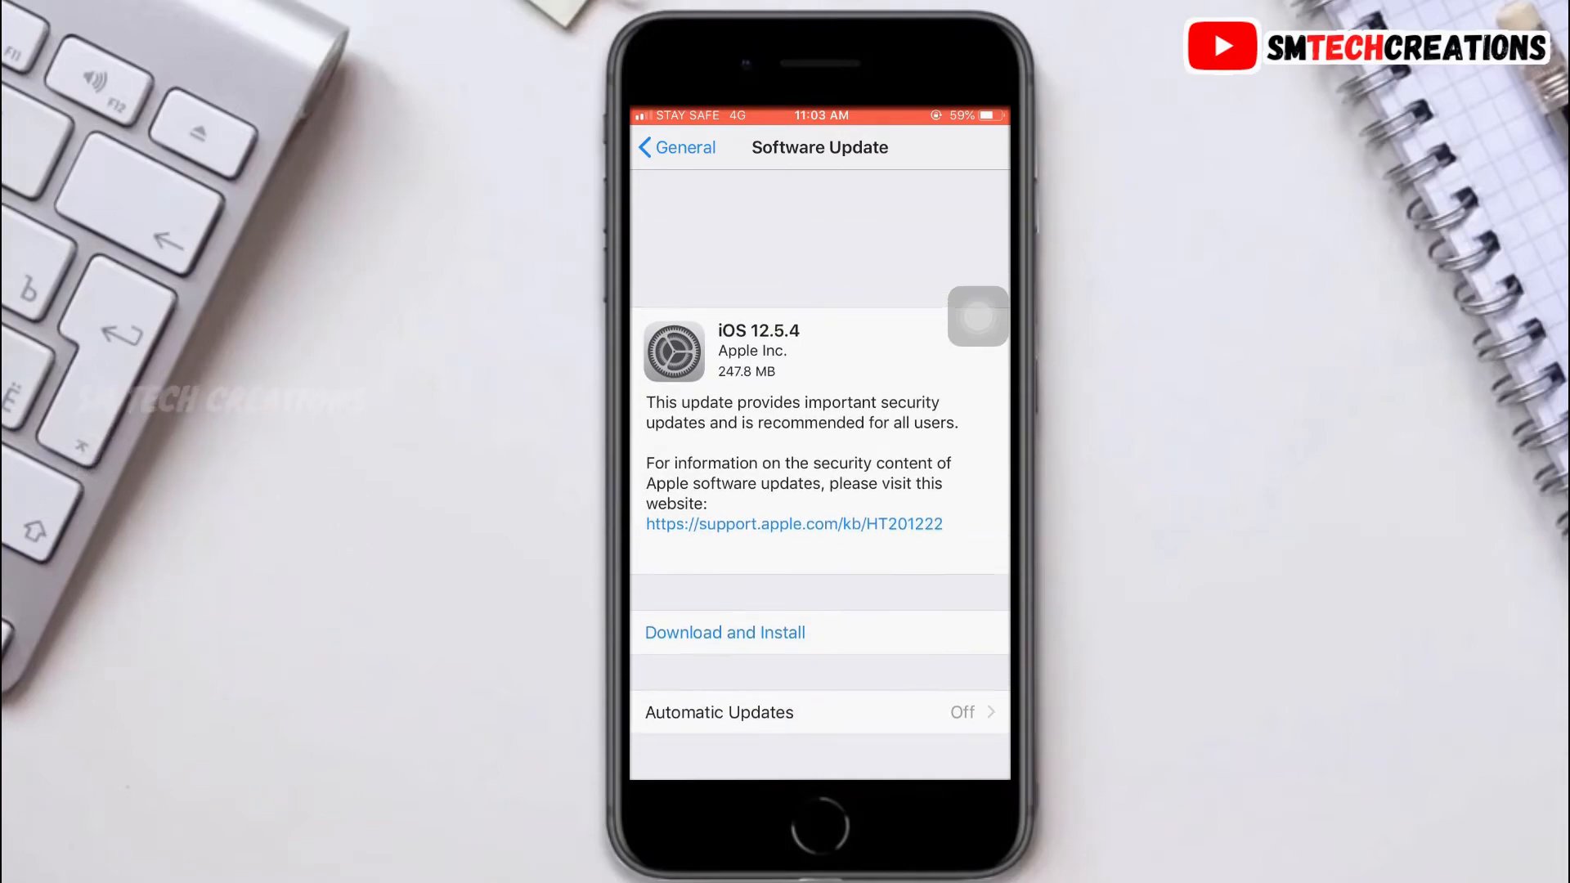